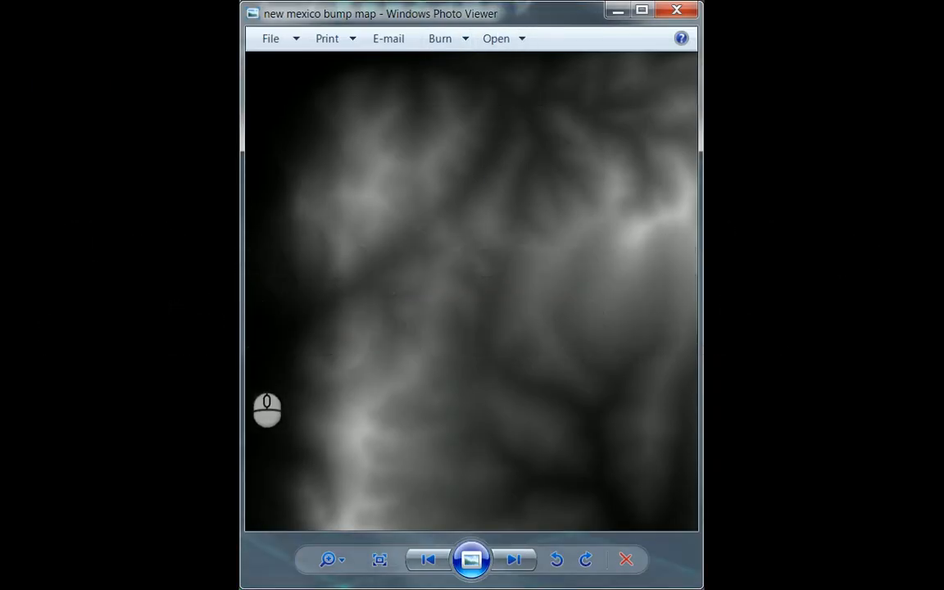
pyautogui.moveTo(435, 249)
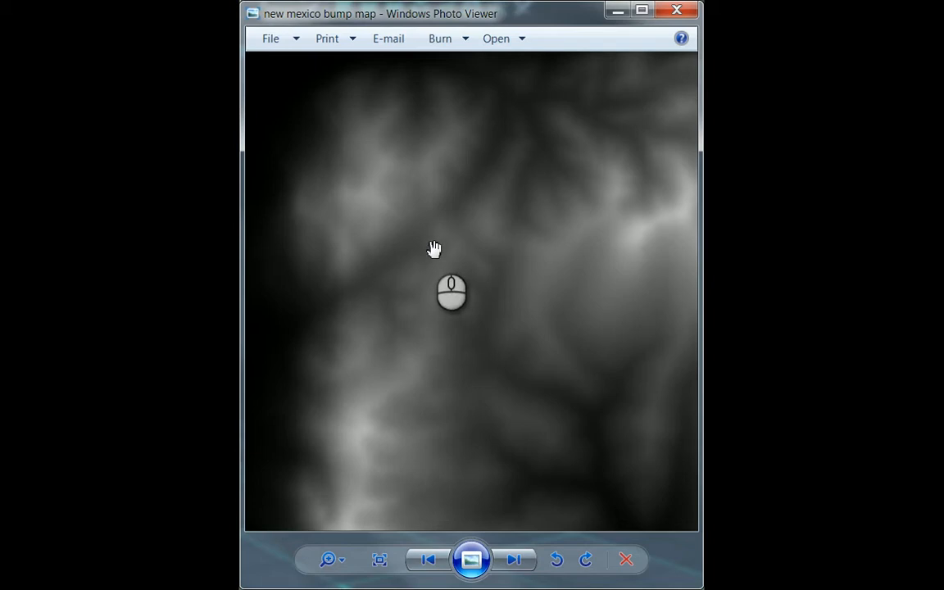
pyautogui.moveTo(511, 317)
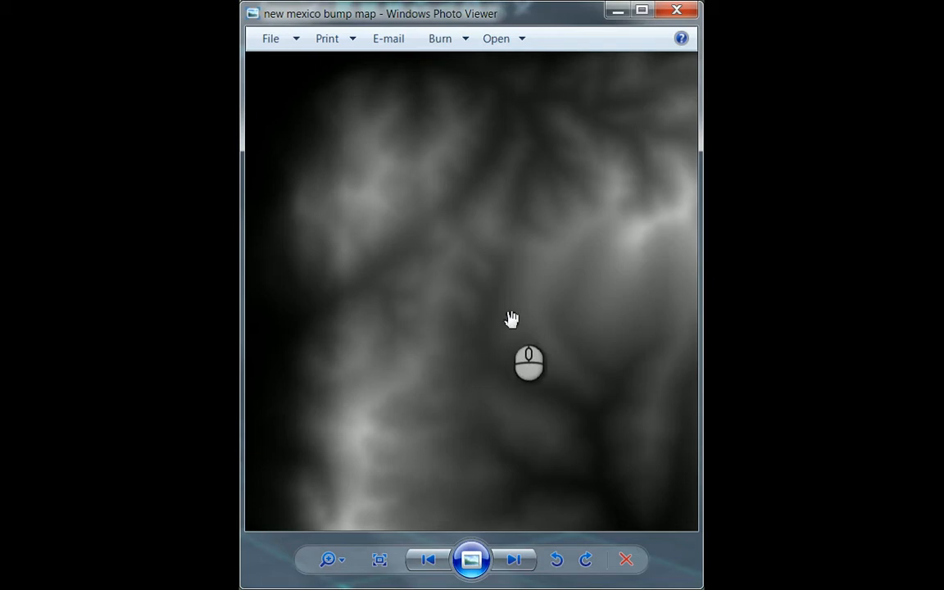
pyautogui.moveTo(0, 328)
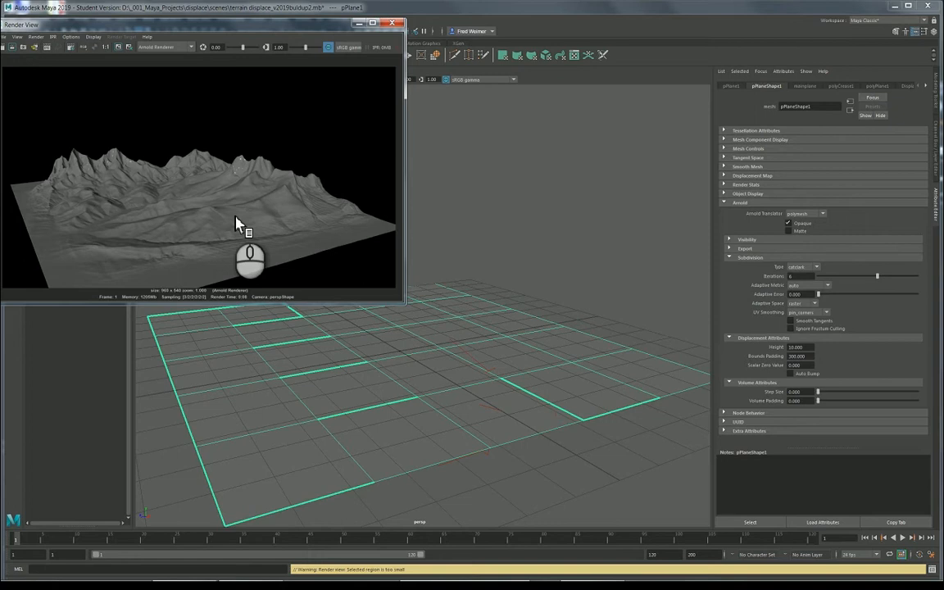
pyautogui.moveTo(254, 212)
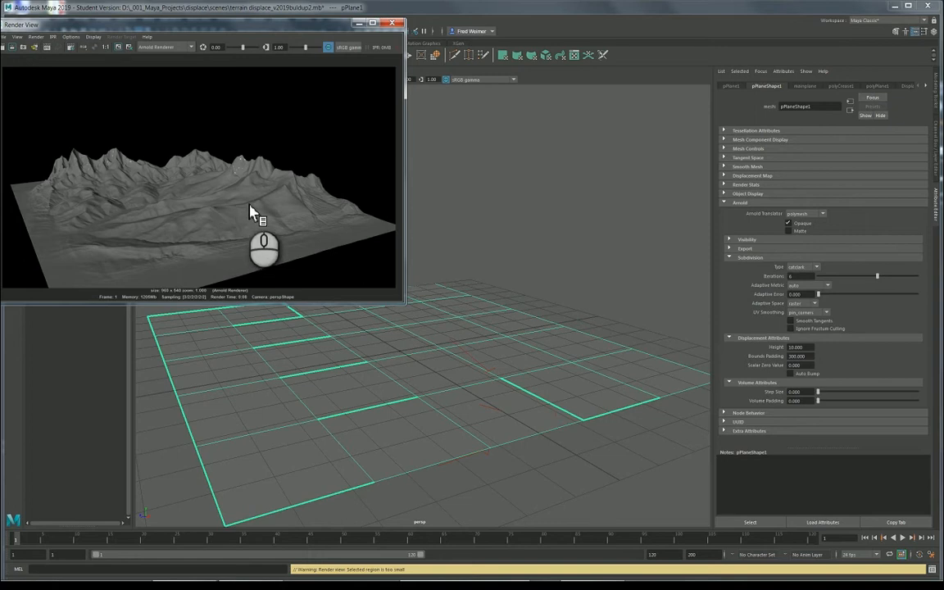
pyautogui.moveTo(272, 222)
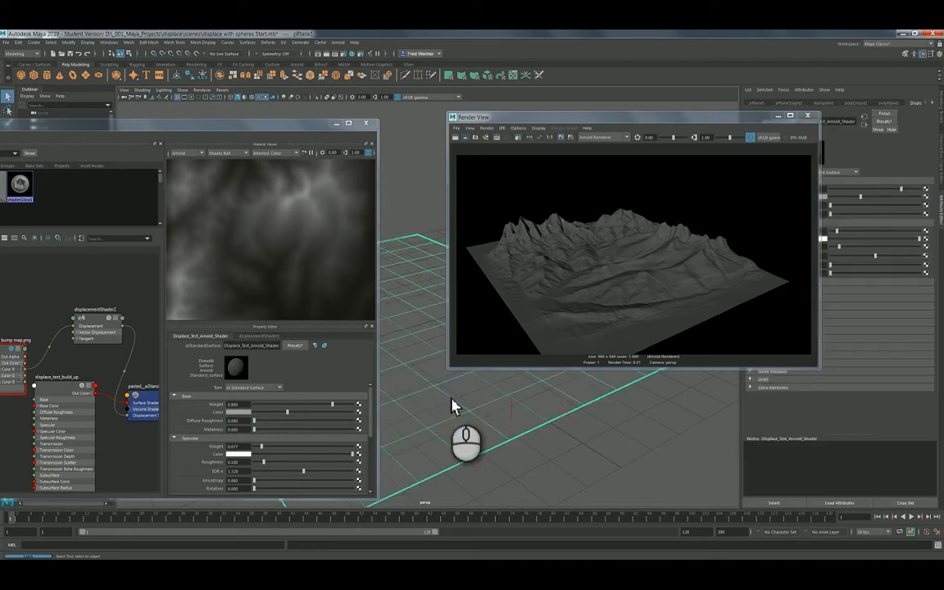
pyautogui.moveTo(583, 128)
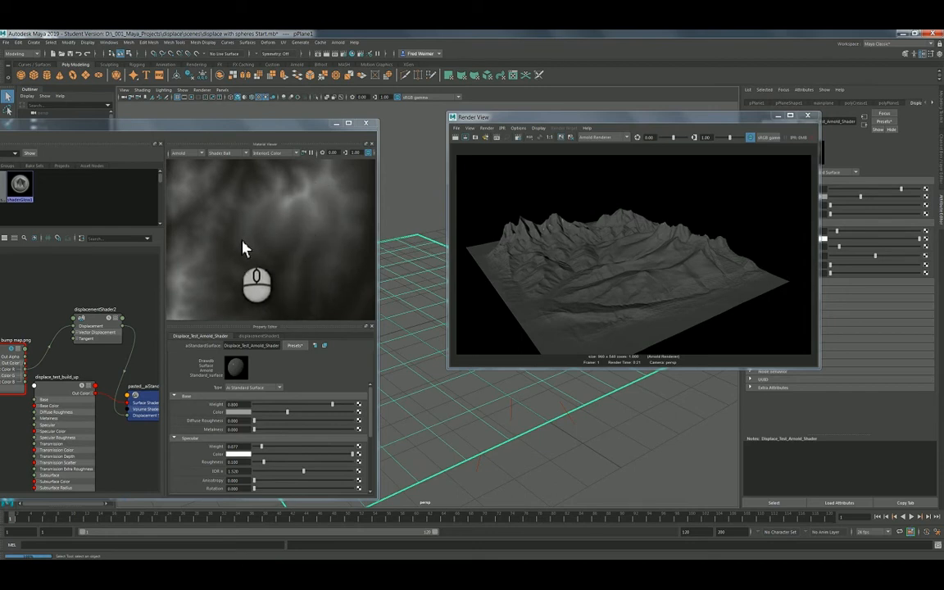
pyautogui.moveTo(337, 226)
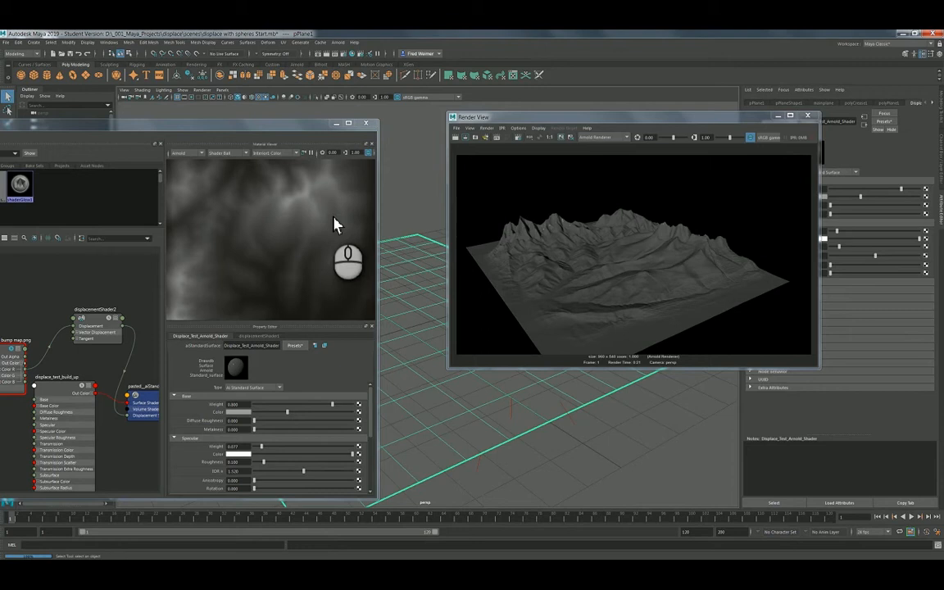
pyautogui.moveTo(331, 216)
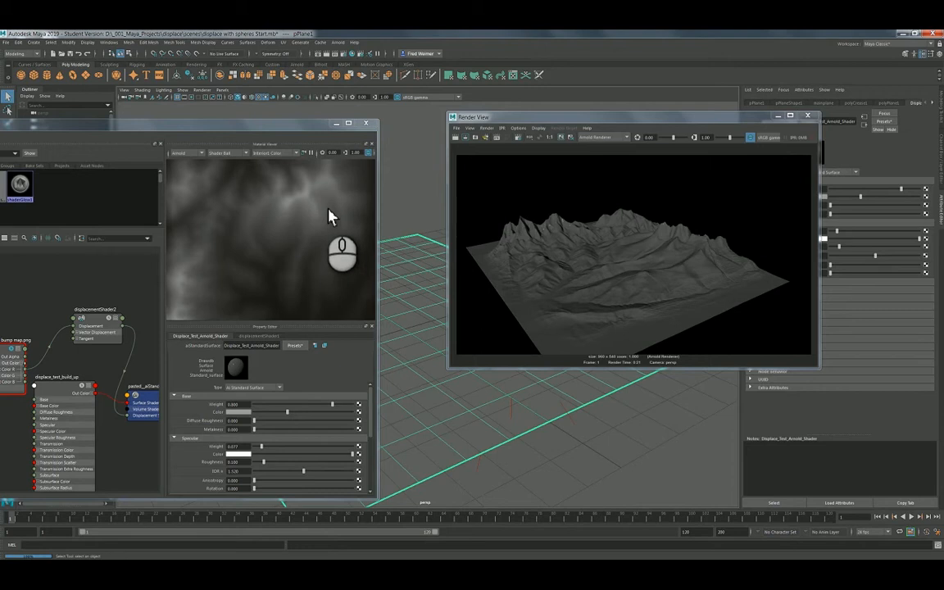
pyautogui.moveTo(319, 226)
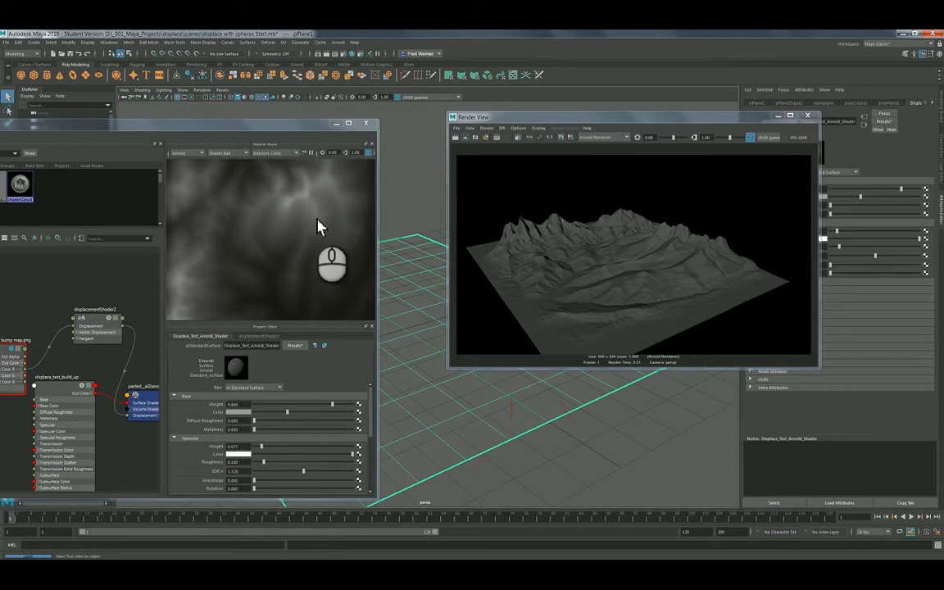
pyautogui.moveTo(318, 219)
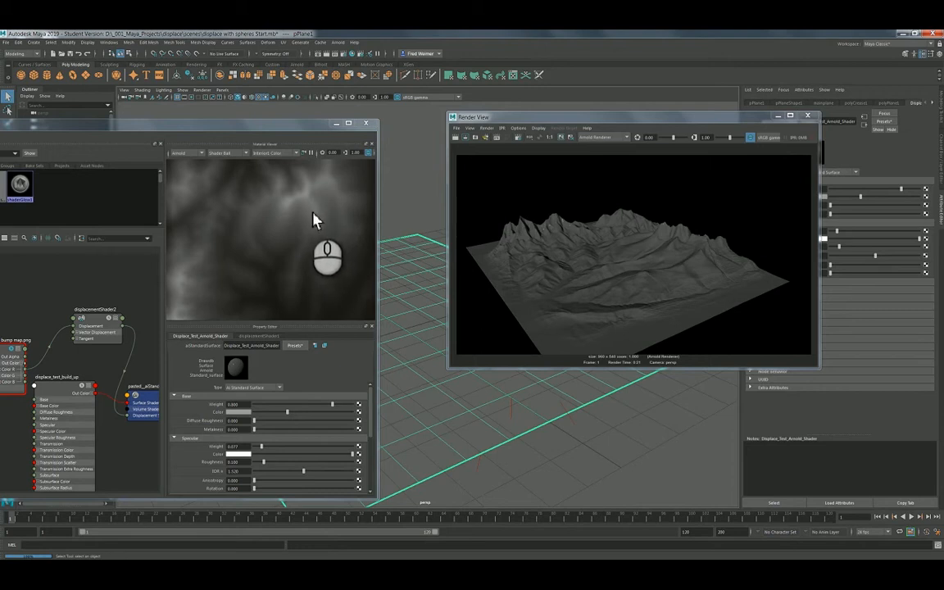
pyautogui.moveTo(310, 229)
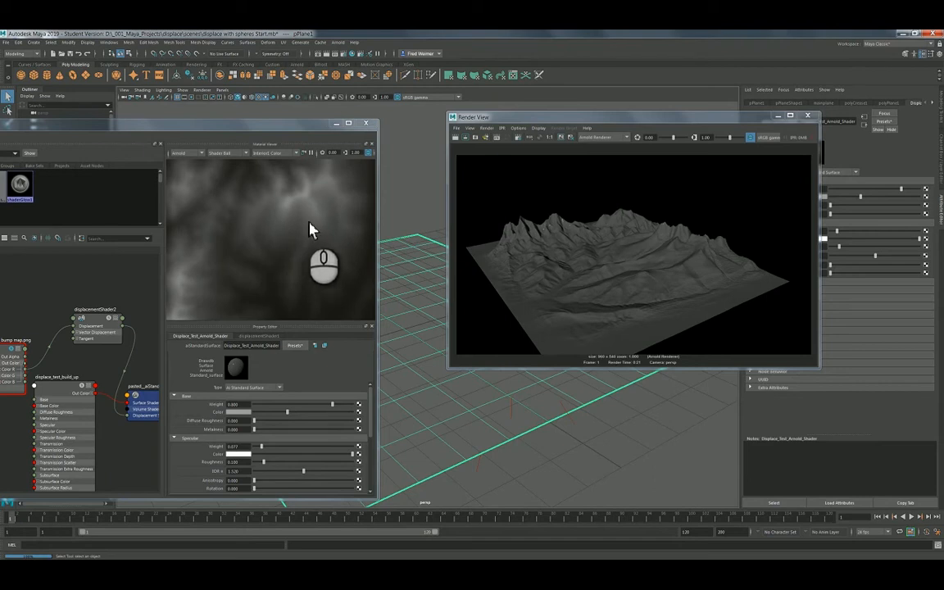
pyautogui.moveTo(580, 264)
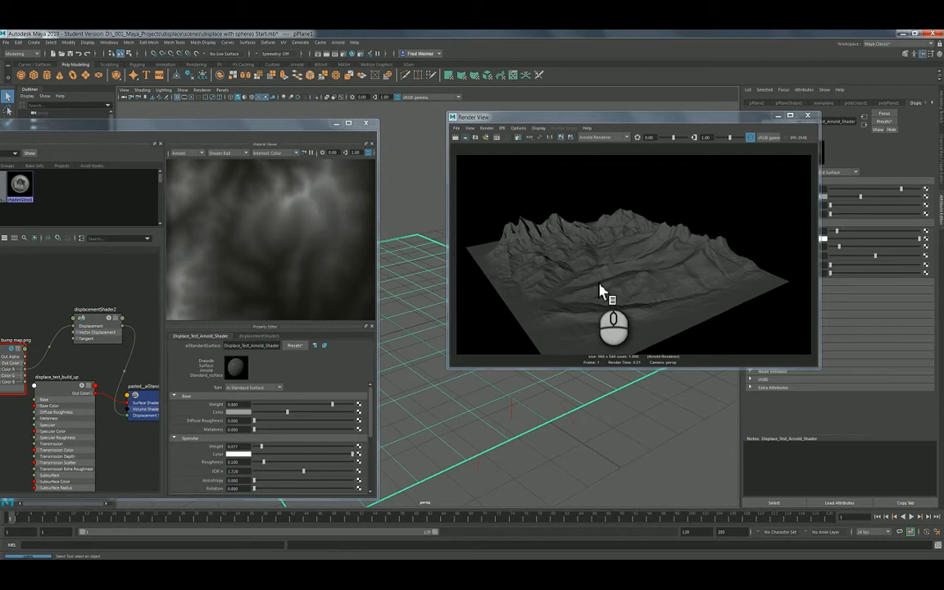
pyautogui.moveTo(619, 277)
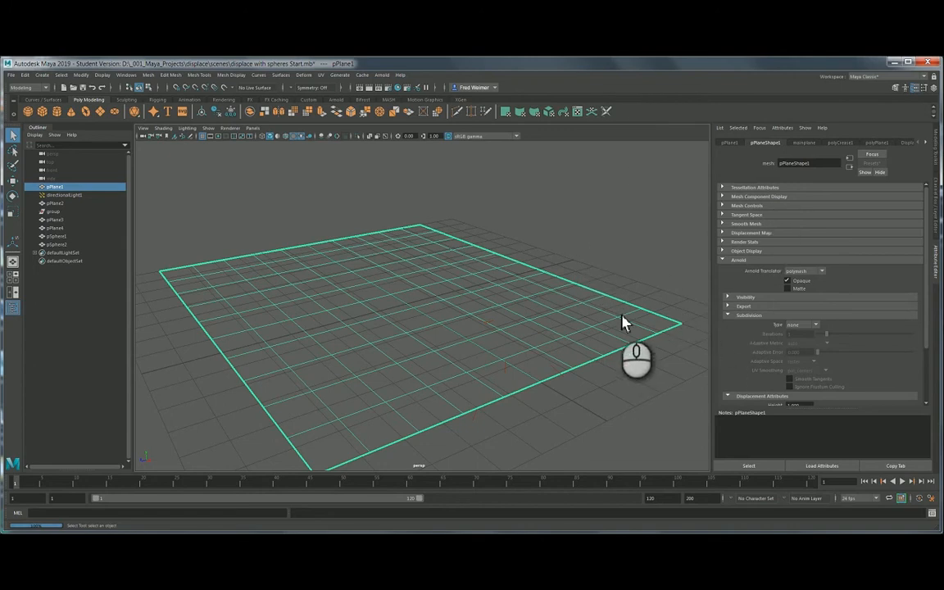
pyautogui.moveTo(694, 281)
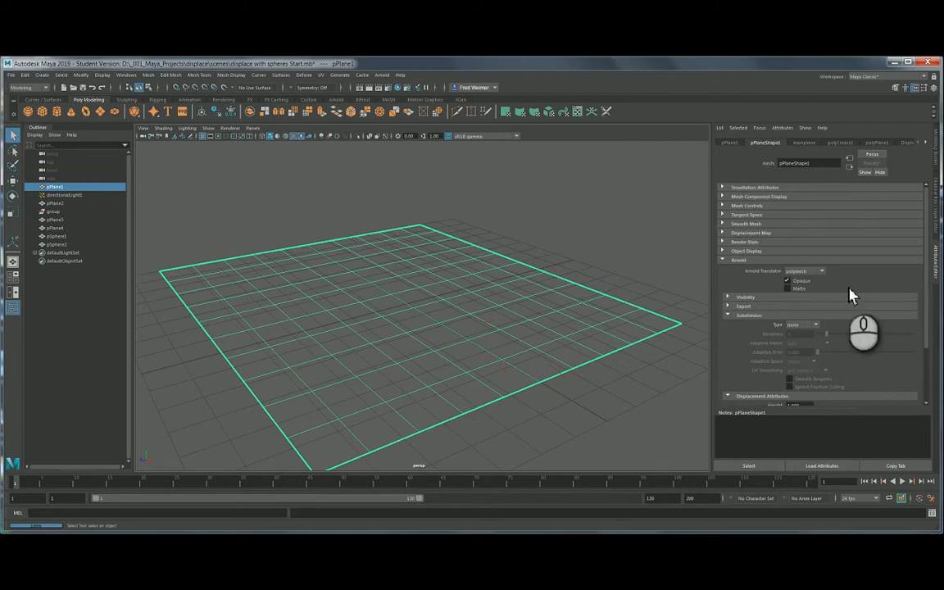
# - Change the plane's Arnold Subdivision Type from none to a subdividing type
pyautogui.click(724, 260)
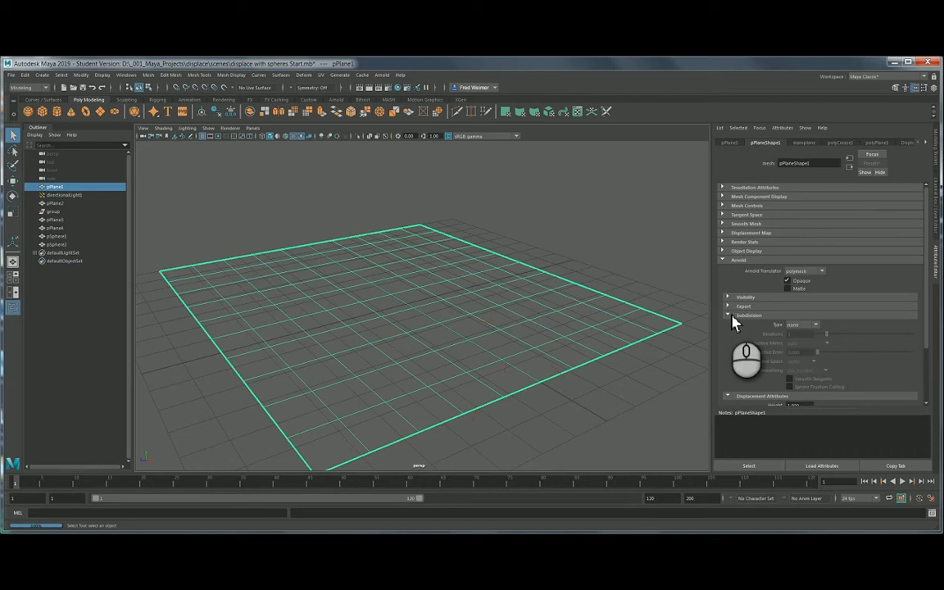
pyautogui.moveTo(803, 339)
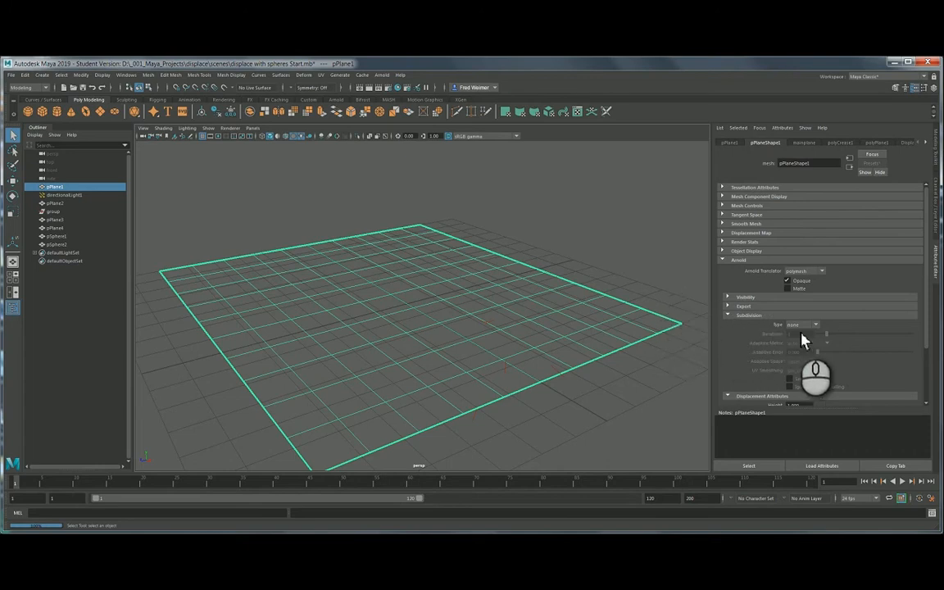
pyautogui.click(803, 325)
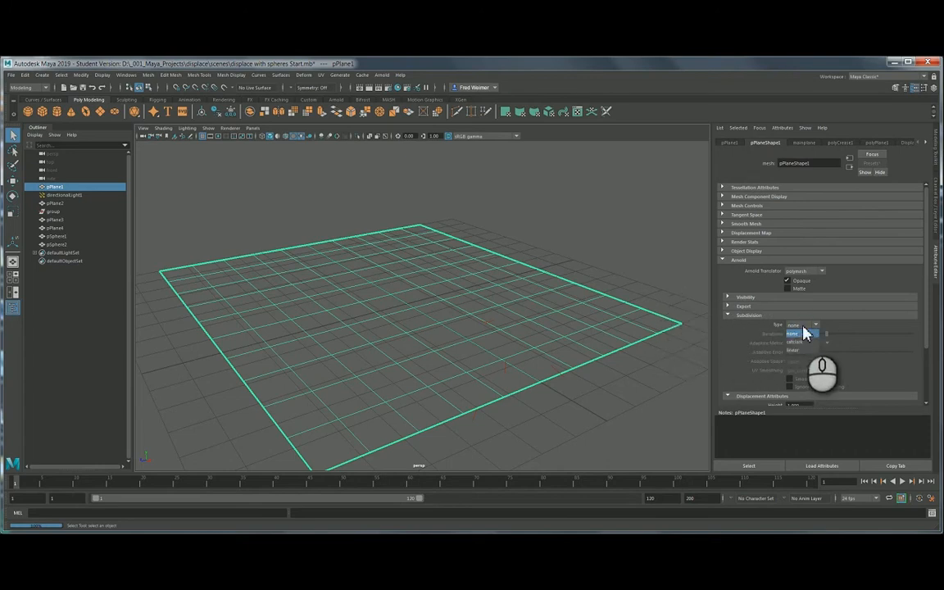
pyautogui.click(802, 325)
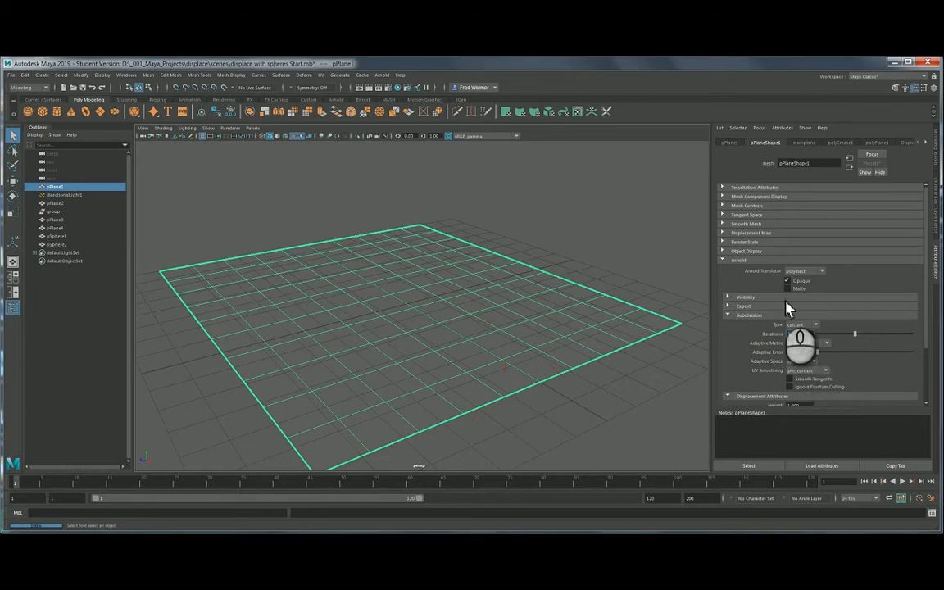
# - Edit the plane's Subdivision Iterations value above its Displacement Attributes
pyautogui.scroll(-3)
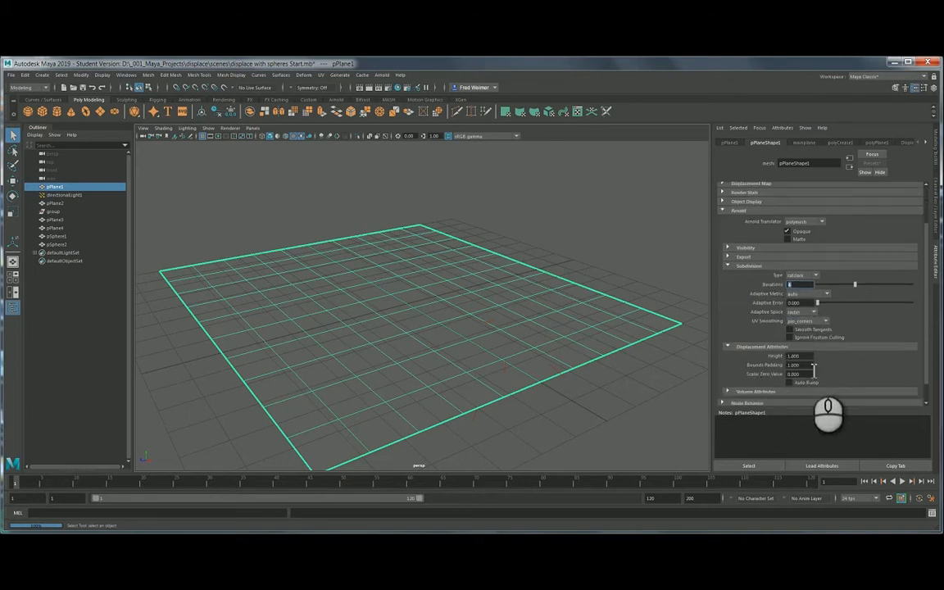
pyautogui.click(799, 356)
pyautogui.write('10.000')
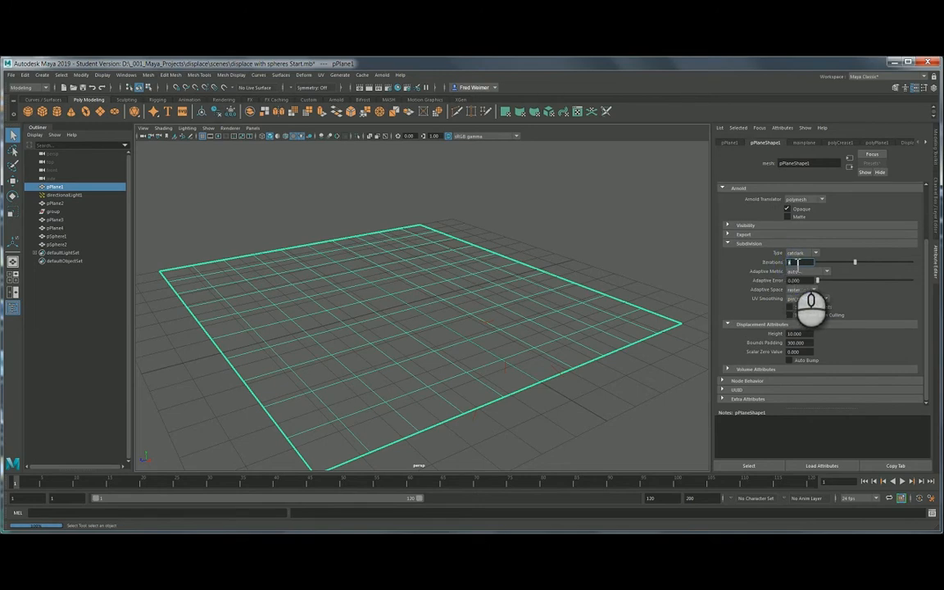
pyautogui.moveTo(696, 275)
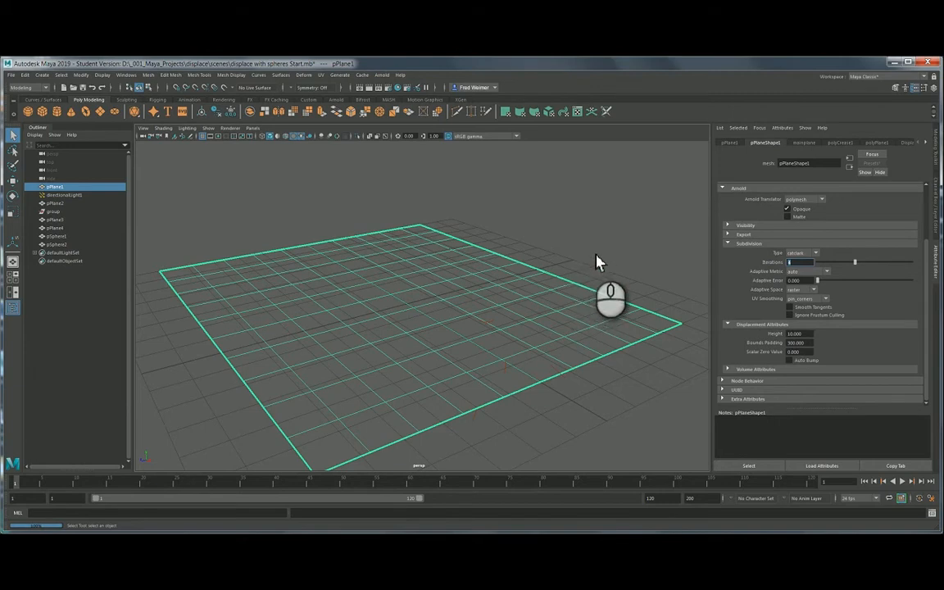
pyautogui.moveTo(610, 254)
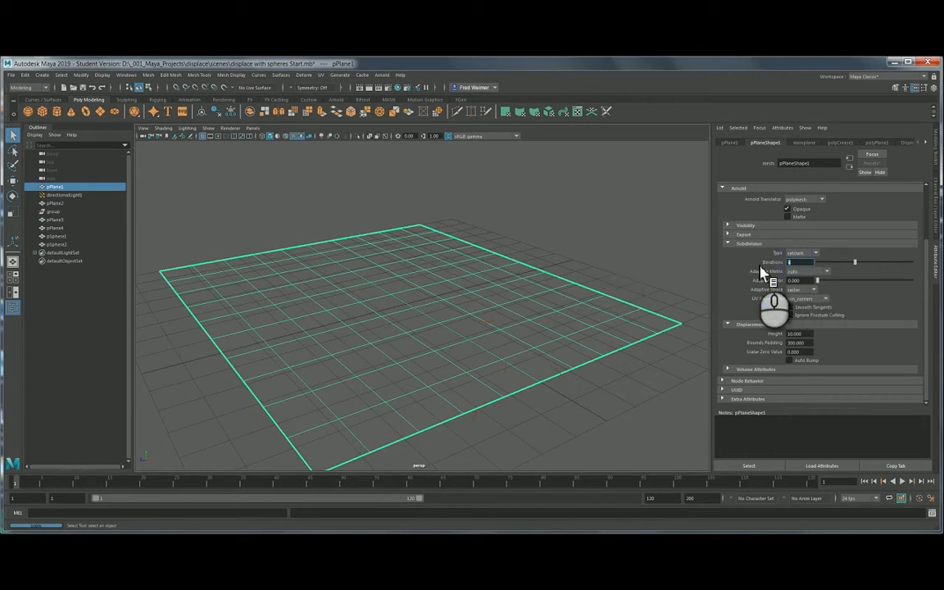
pyautogui.moveTo(642, 261)
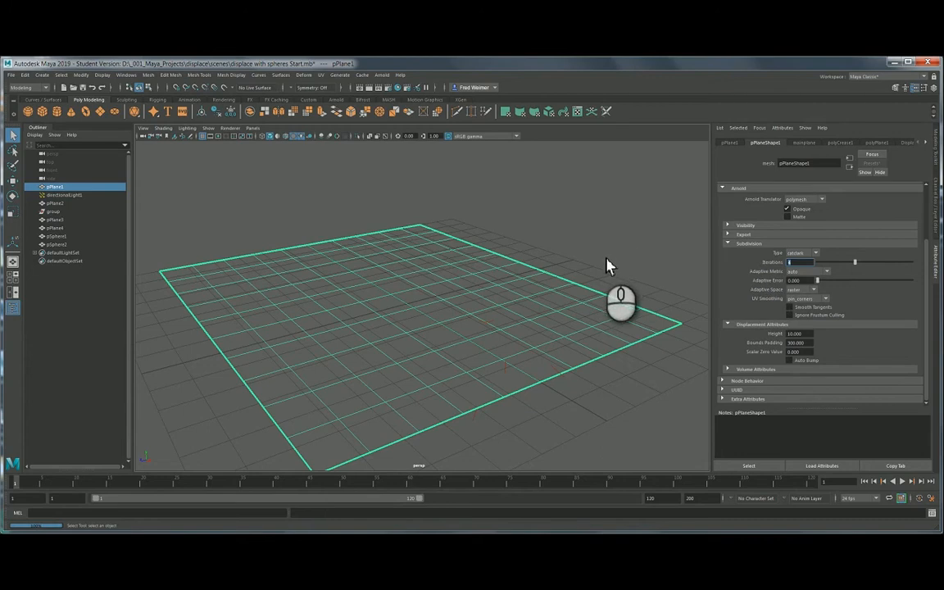
pyautogui.moveTo(621, 261)
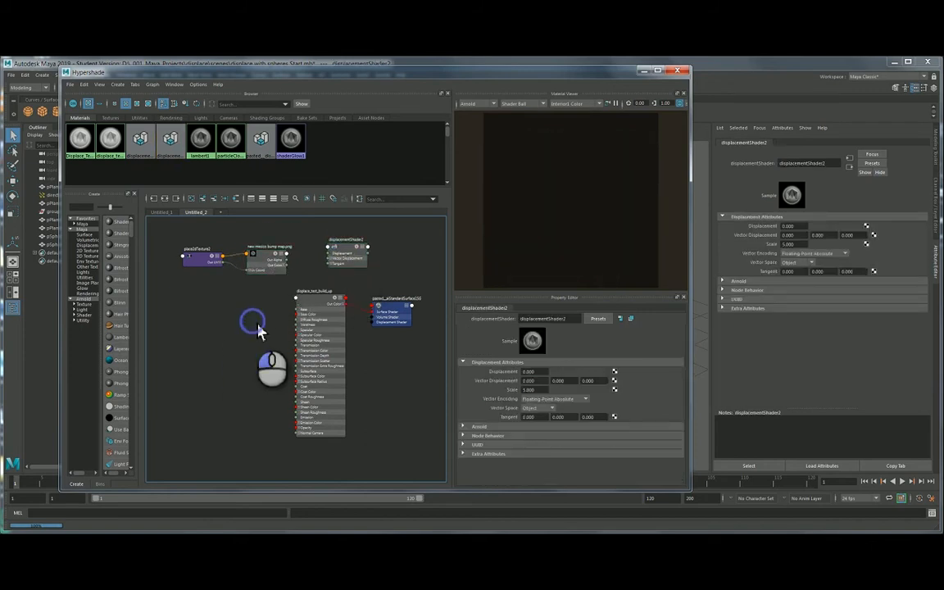
# - Create a Displacement Shader node in Hypershade and inspect it and the shading group
pyautogui.click(314, 299)
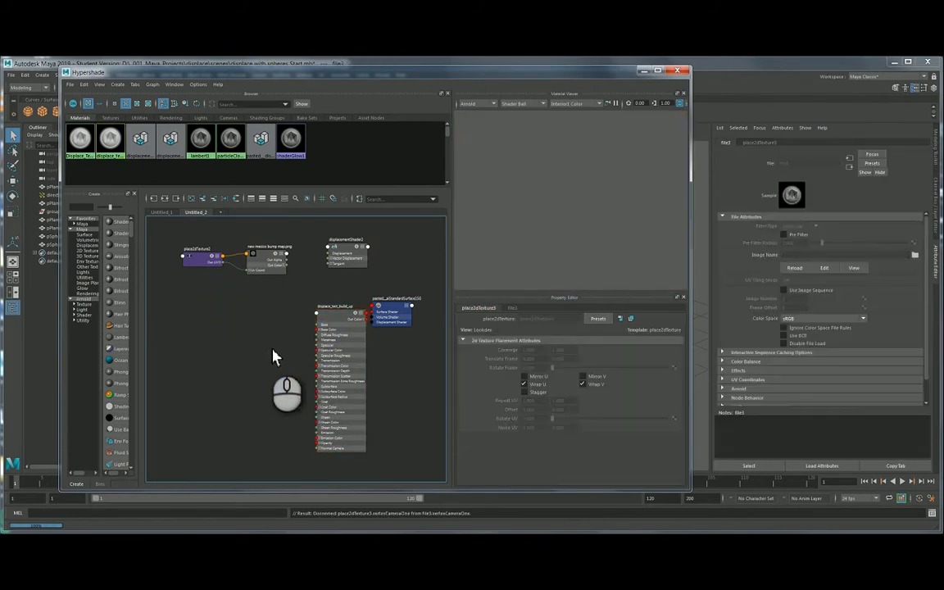
pyautogui.click(271, 324)
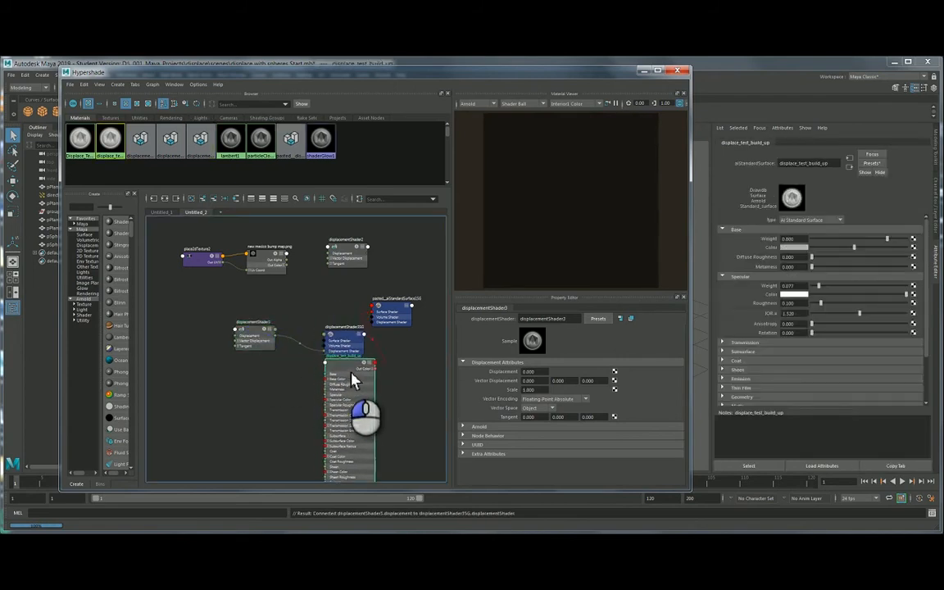
pyautogui.click(319, 336)
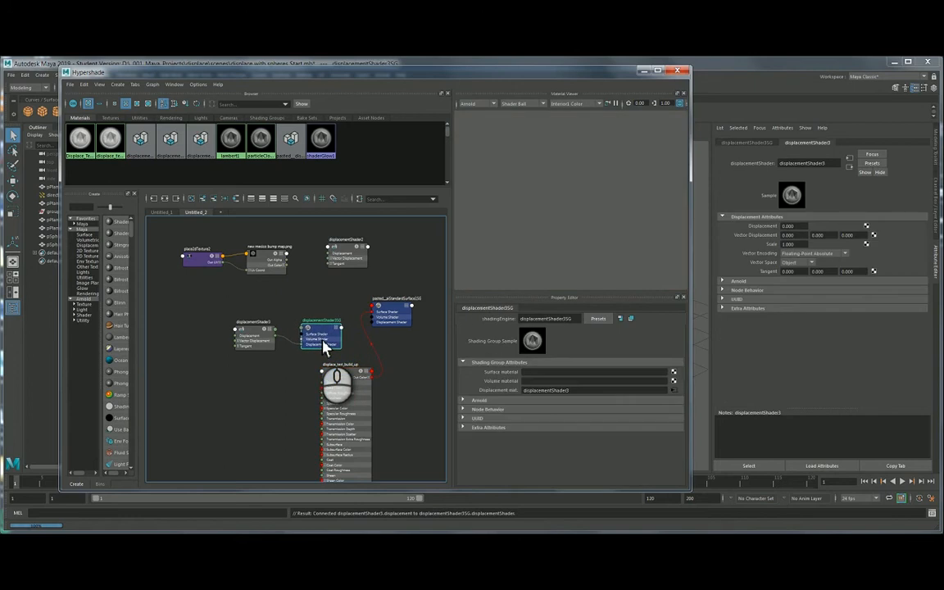
pyautogui.click(401, 315)
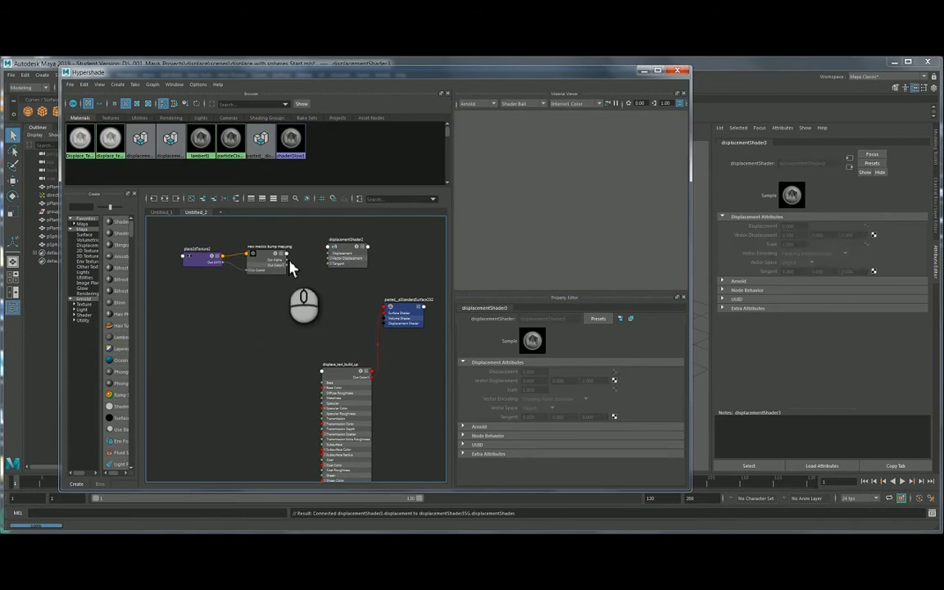
# - Show the file texture node's attributes with the grayscale height-map swatch
pyautogui.click(265, 256)
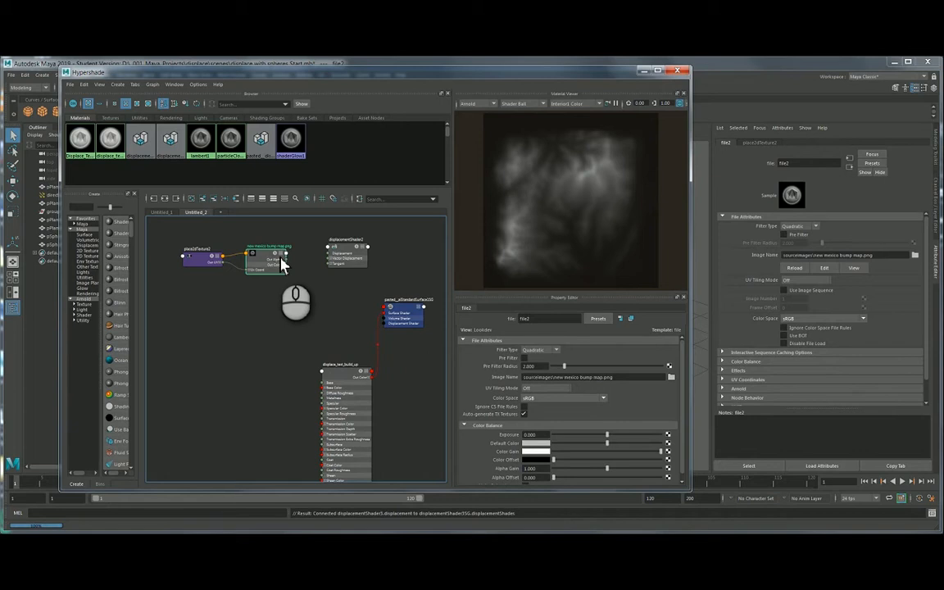
pyautogui.moveTo(278, 293)
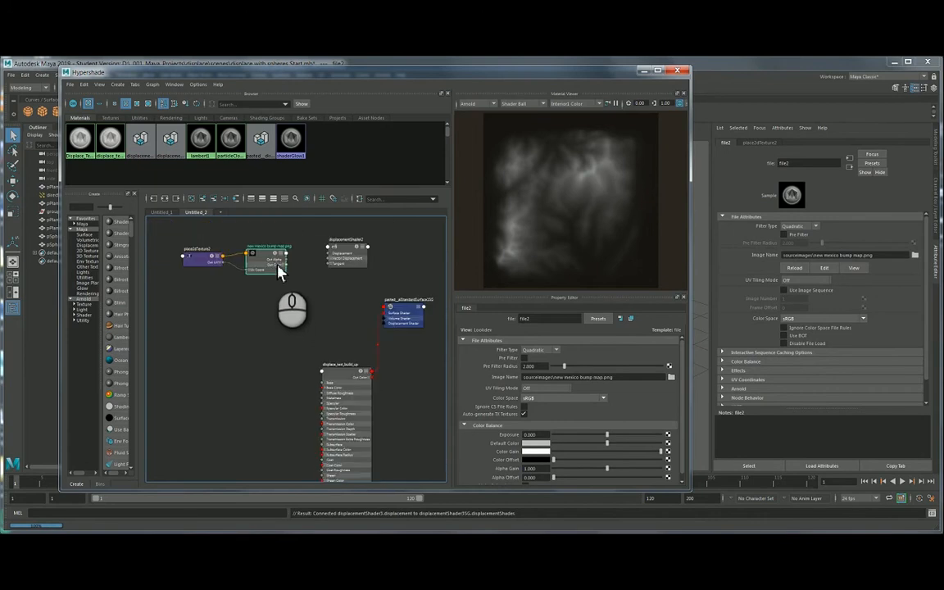
# - Wire file Out Alpha into displacementShader, then displacementShader into the shading group's Displacement Shader
pyautogui.click(346, 253)
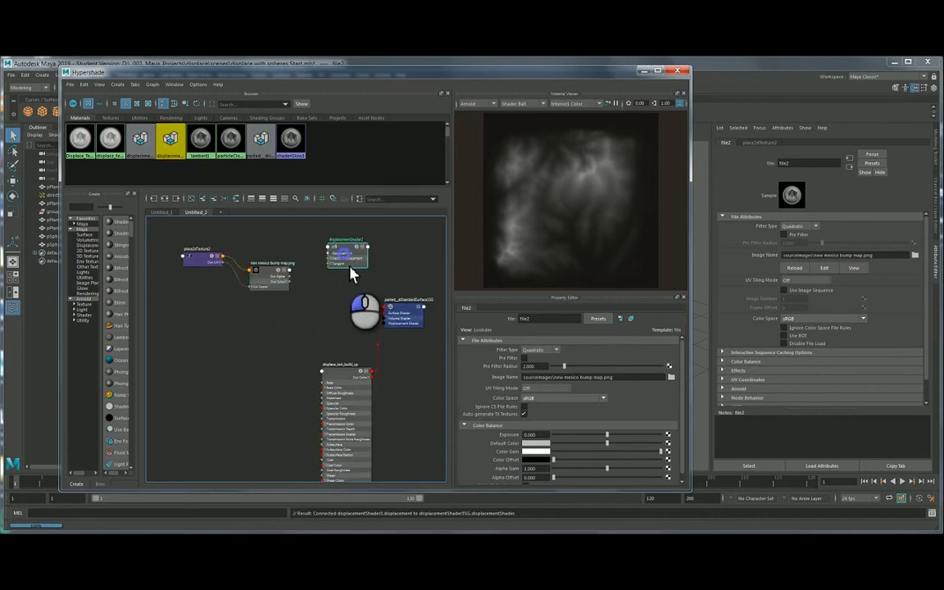
pyautogui.click(344, 249)
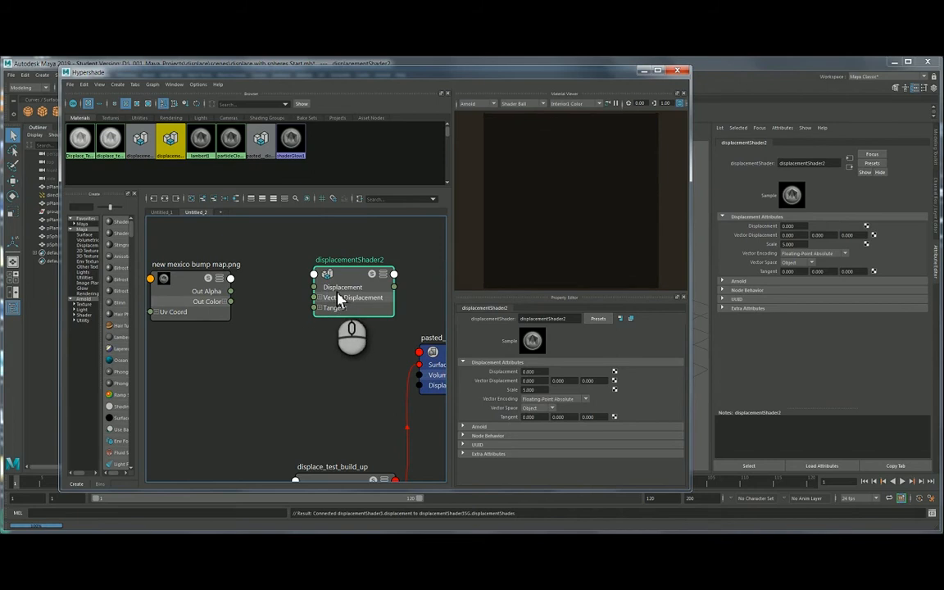
pyautogui.moveTo(233, 315)
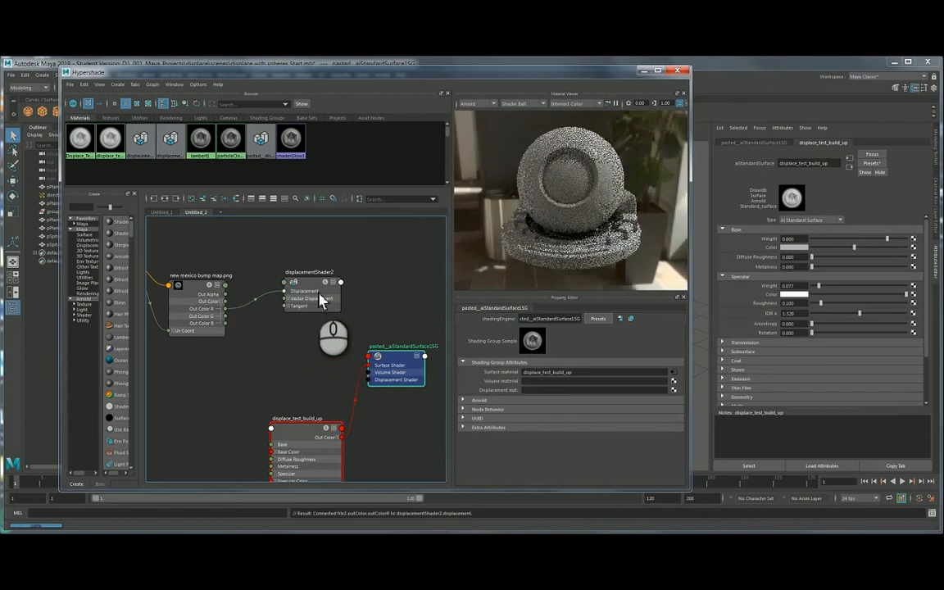
pyautogui.click(311, 295)
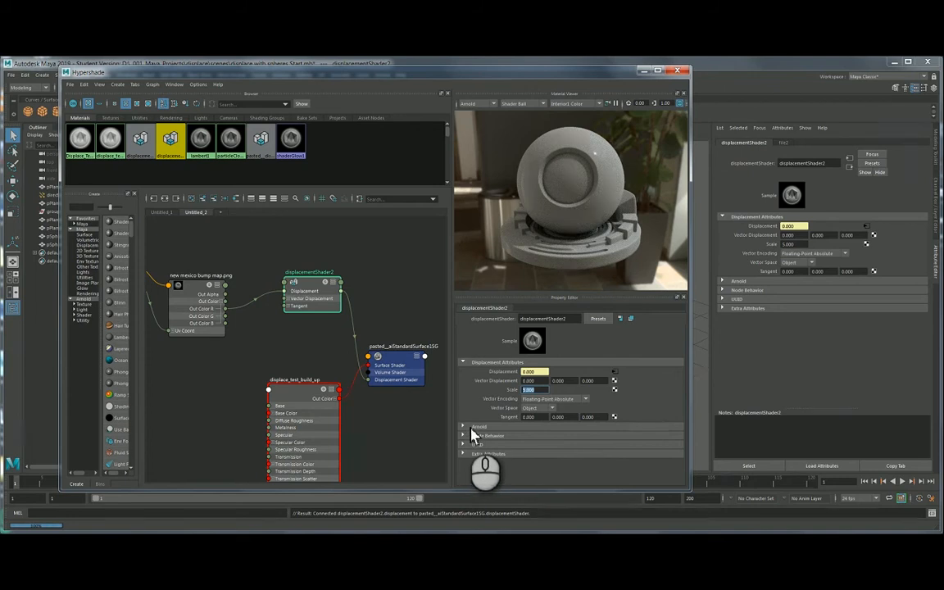
# - Expand the displacement shader's Bounds section showing padding and zero value
pyautogui.click(478, 425)
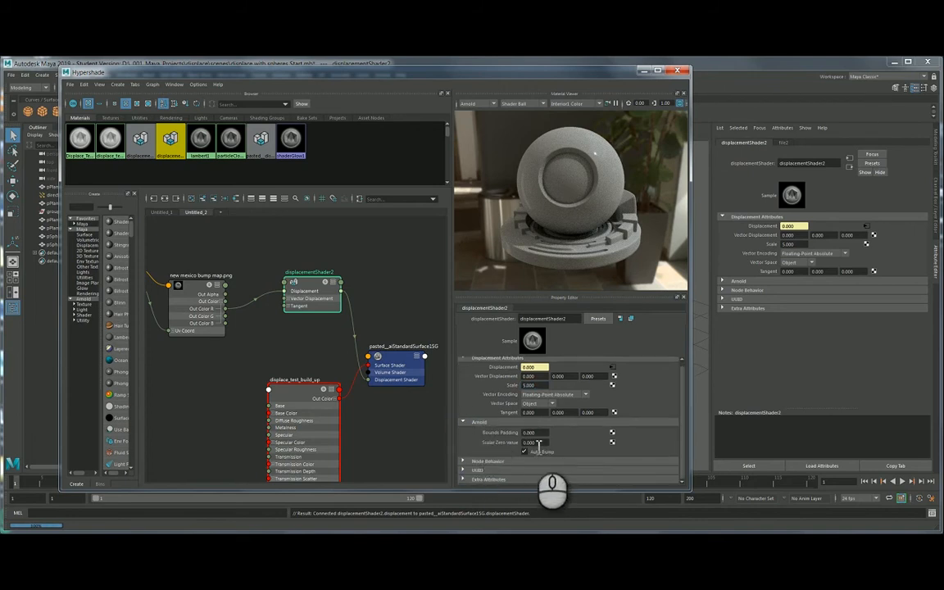
pyautogui.moveTo(501, 452)
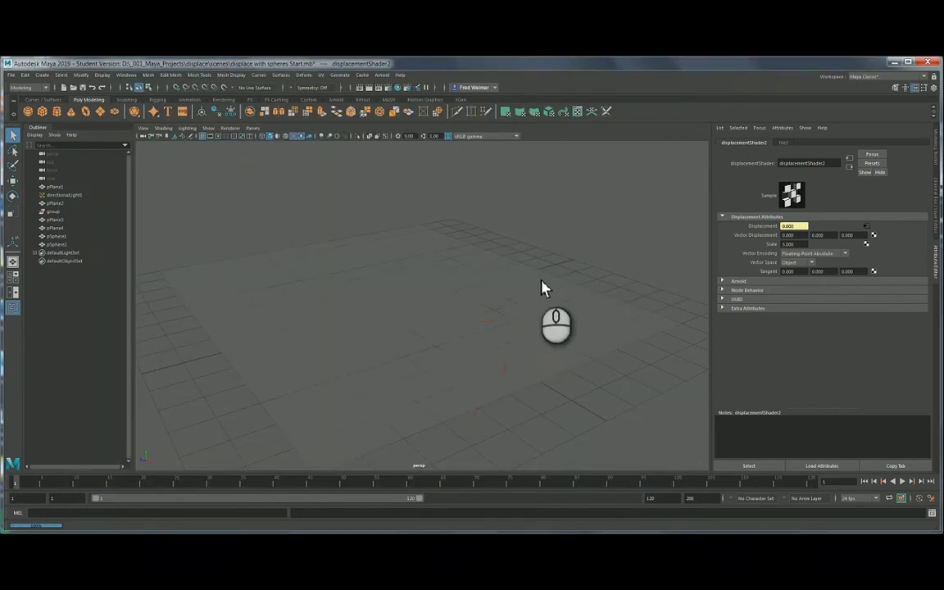
# - Select pPlane1 and render it in Arnold Render View as displaced terrain
pyautogui.click(54, 187)
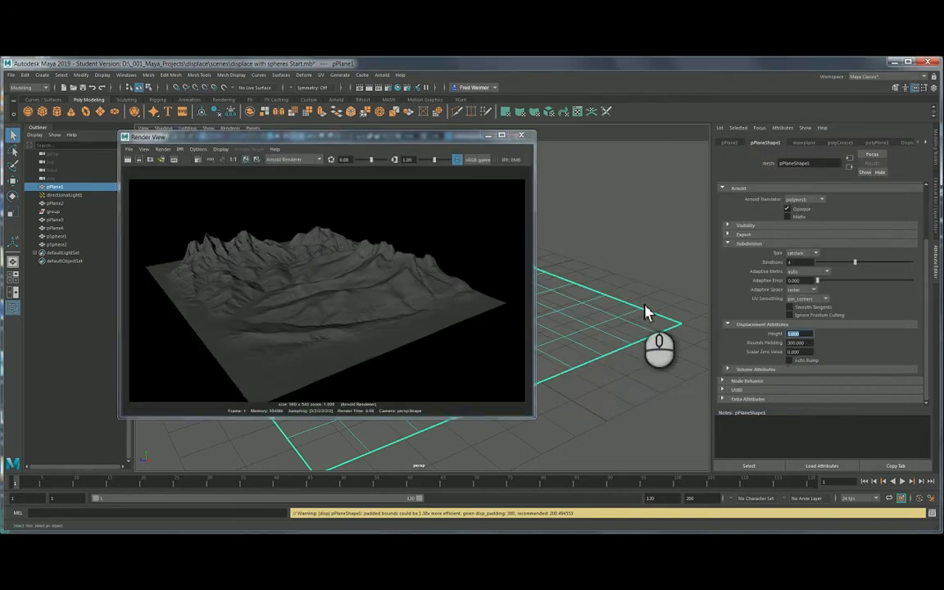
pyautogui.click(128, 159)
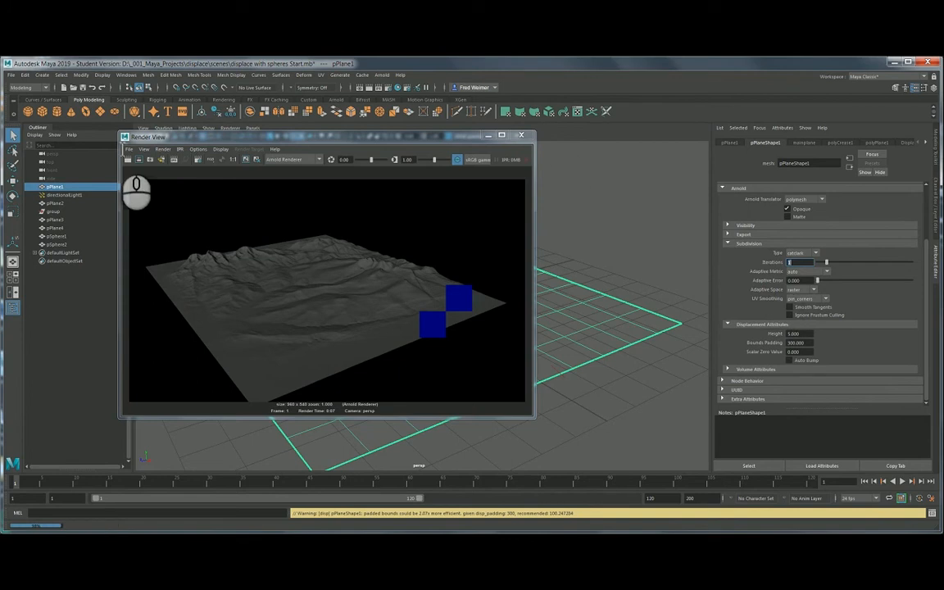
# - Re-render the plane in Arnold after adjusting its displacement height
pyautogui.click(128, 159)
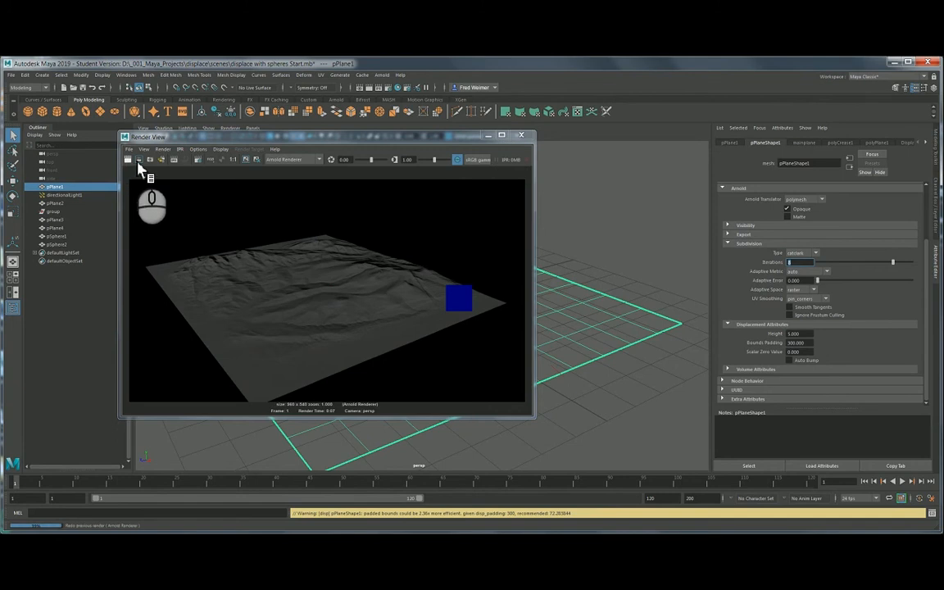
pyautogui.click(127, 159)
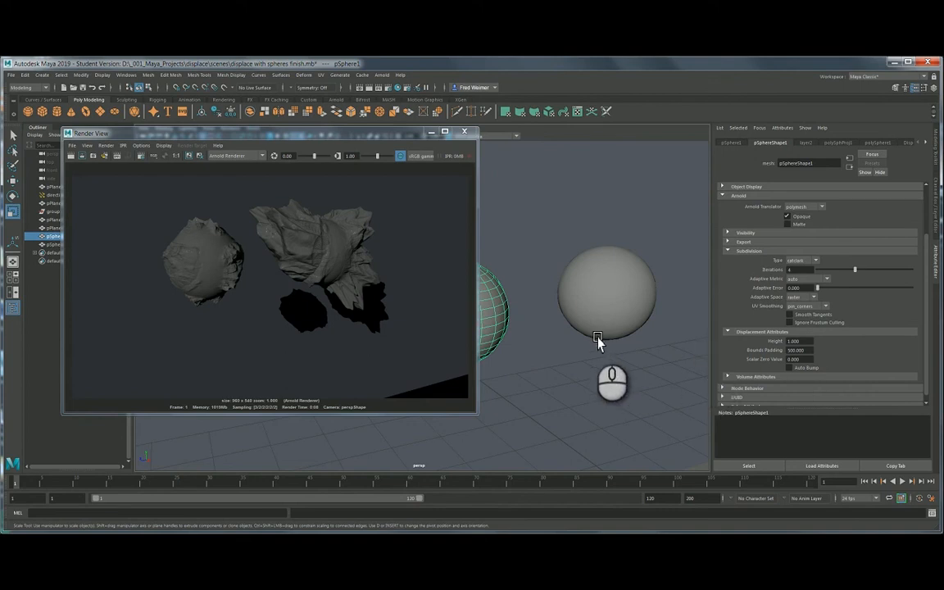
# - Select the right sphere, edit its Displacement Height and Bounds Padding, and re-render the spheres
pyautogui.click(606, 294)
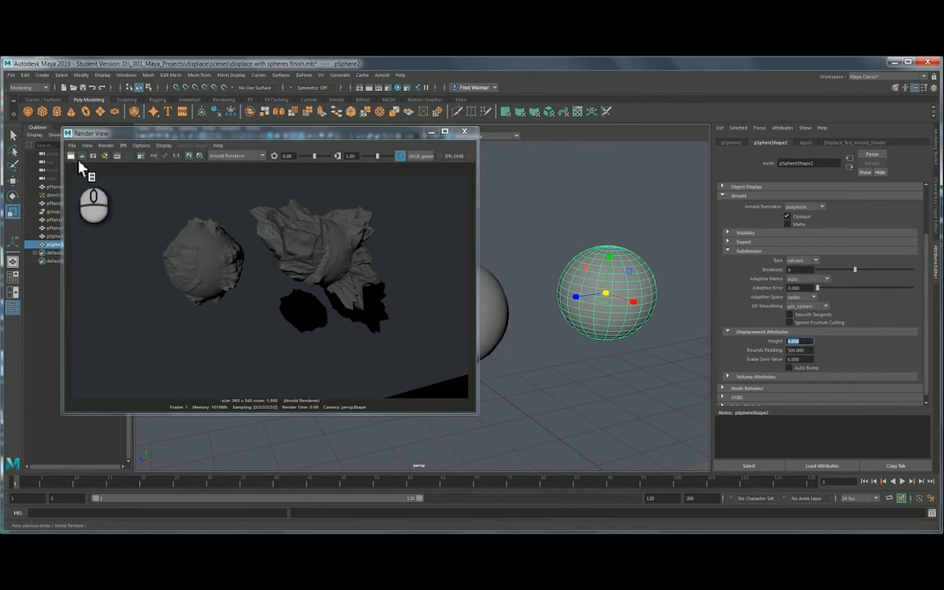
pyautogui.click(72, 156)
pyautogui.write('100.000')
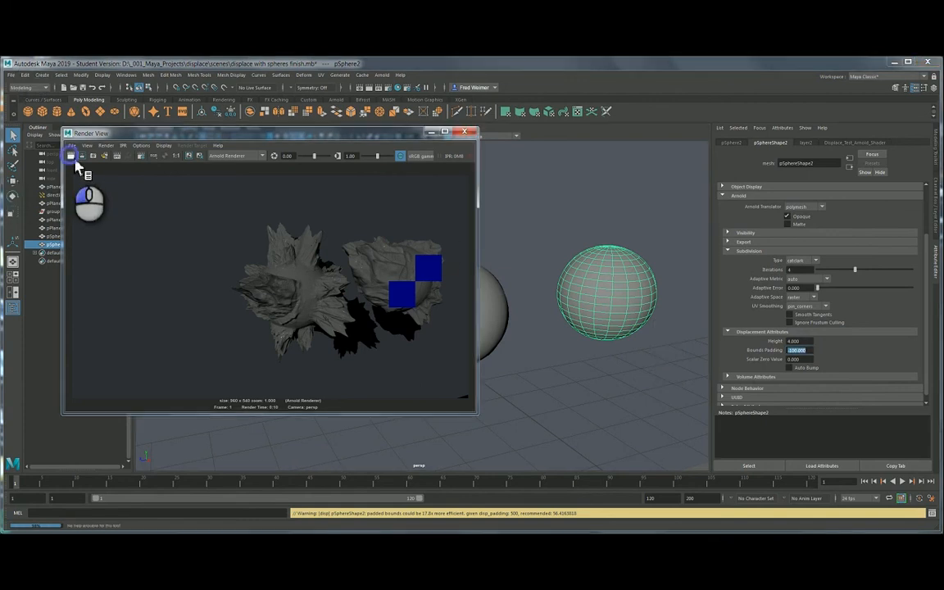
pyautogui.click(72, 156)
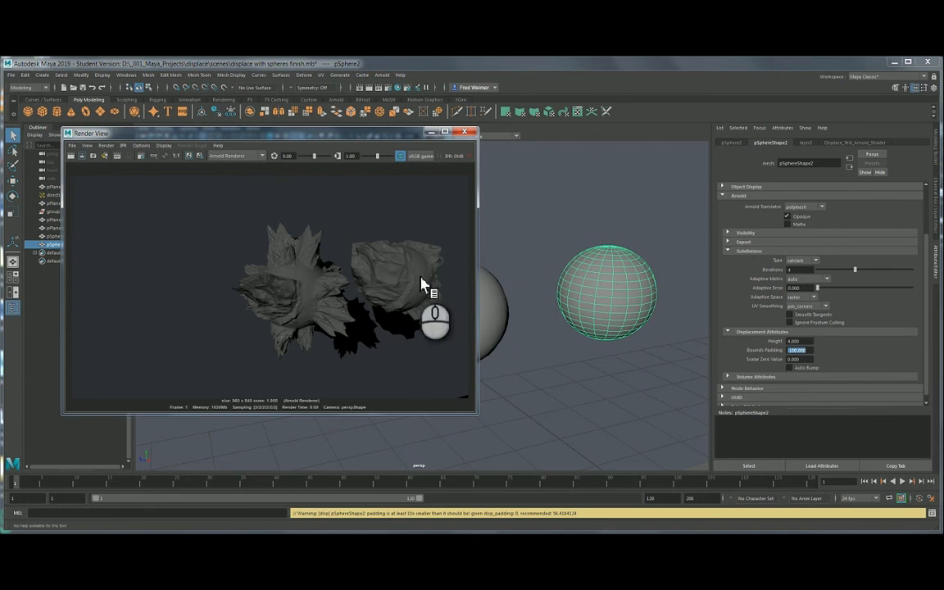
pyautogui.moveTo(773, 353)
pyautogui.write('500.000')
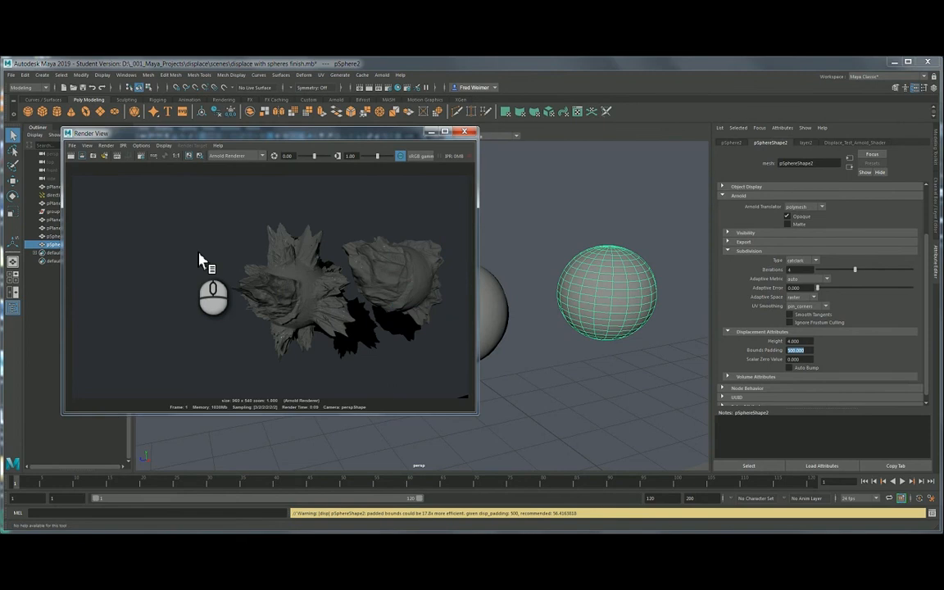
pyautogui.moveTo(777, 411)
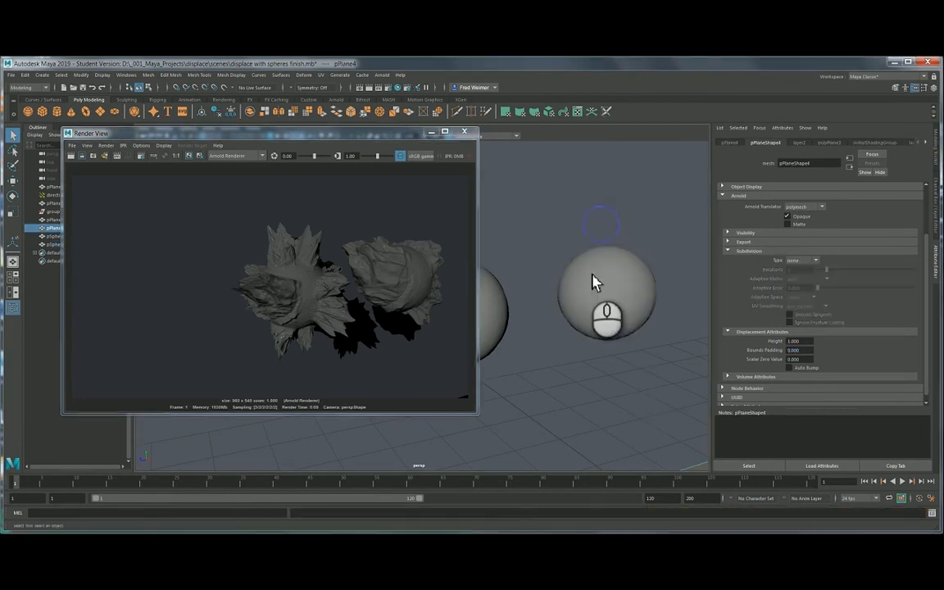
# - Close the Arnold Render View, returning to the perspective viewport with both spheres
pyautogui.click(607, 291)
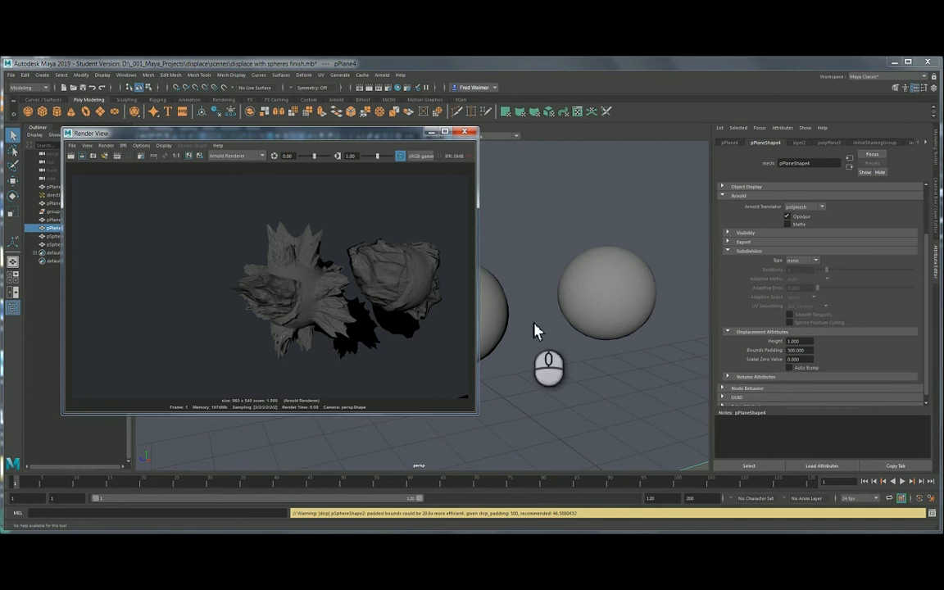
pyautogui.moveTo(533, 233)
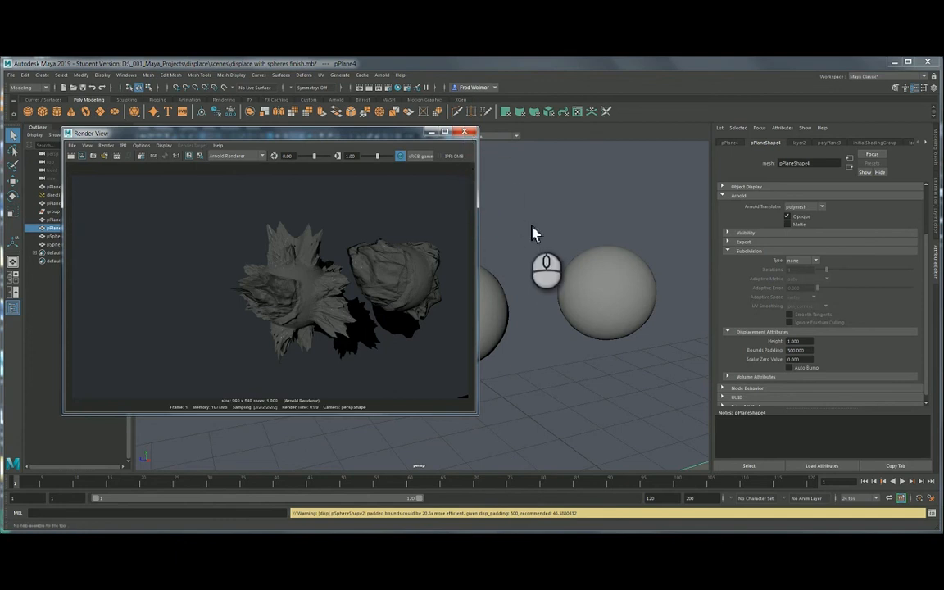
pyautogui.click(473, 131)
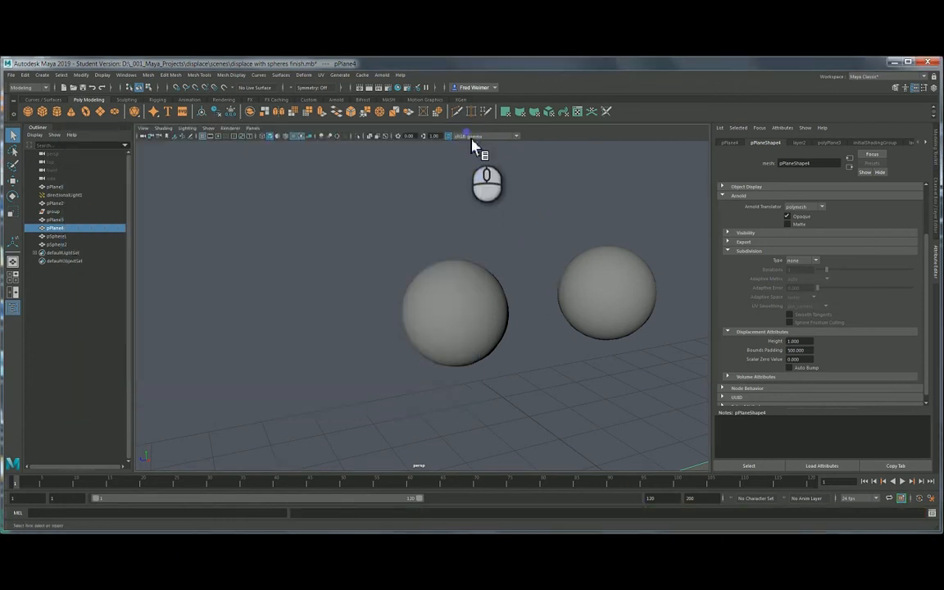
pyautogui.moveTo(582, 262)
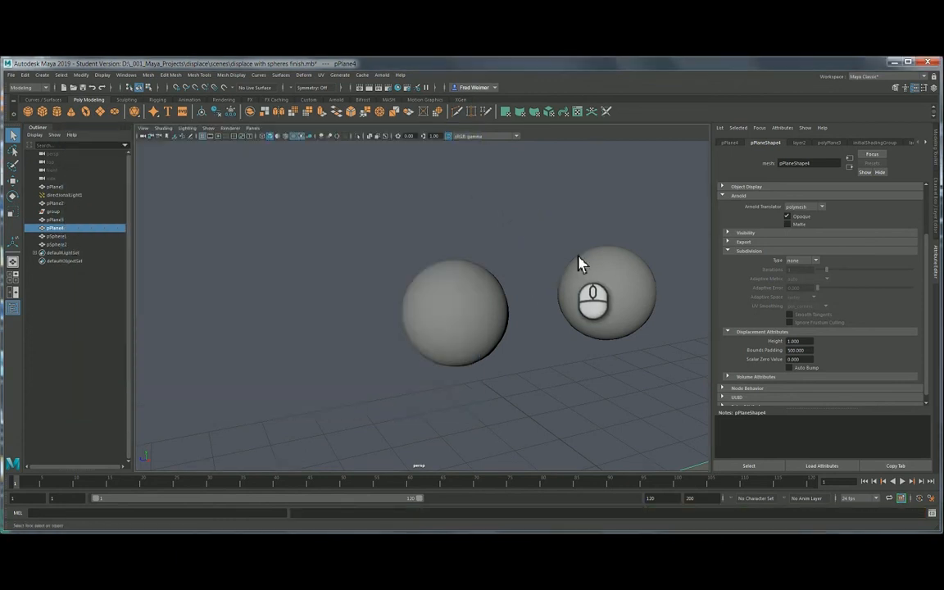